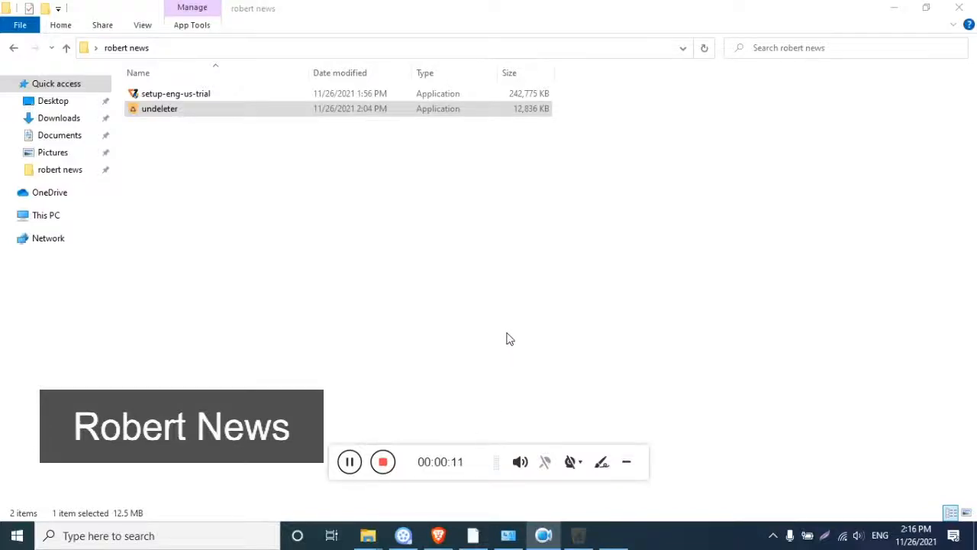
# Finish the Undeleter setup wizard with the default Start Menu folder and launch the program
pyautogui.click(571, 381)
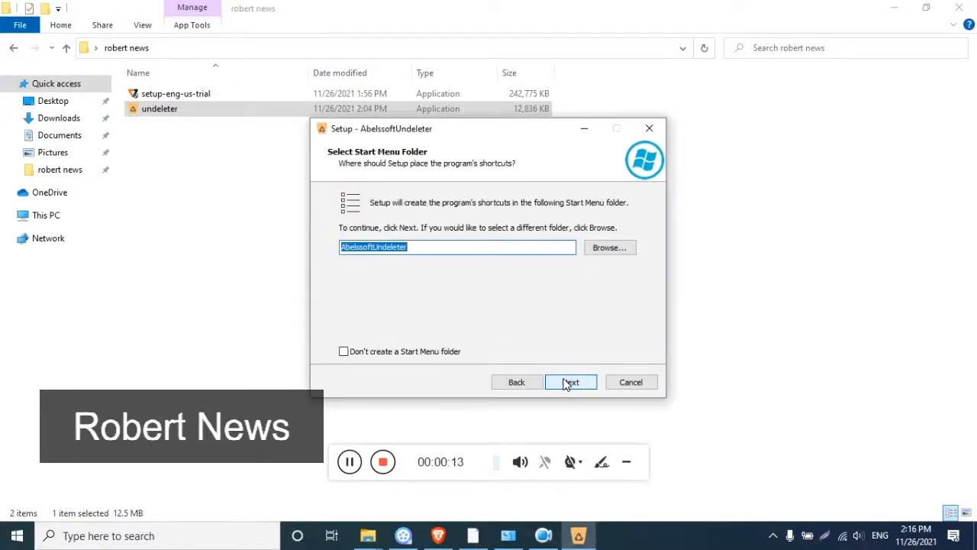
pyautogui.click(571, 382)
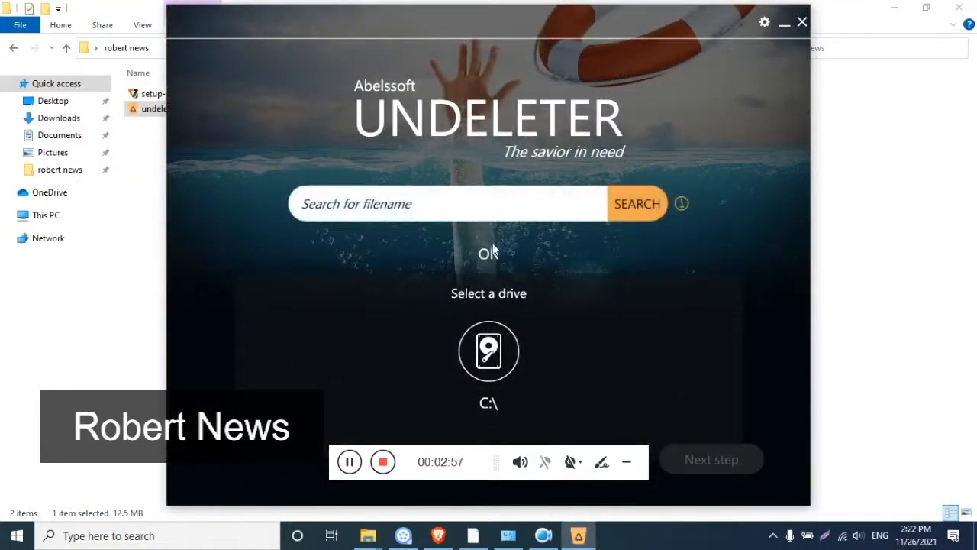
# Scan drive C:\, dismiss the trial notice, and mark the second deleted file
pyautogui.click(711, 459)
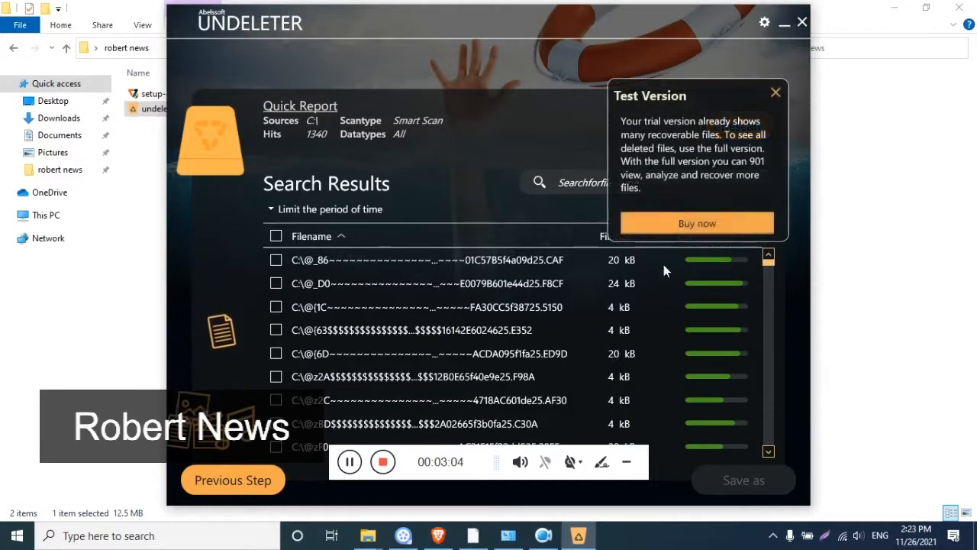
pyautogui.click(775, 92)
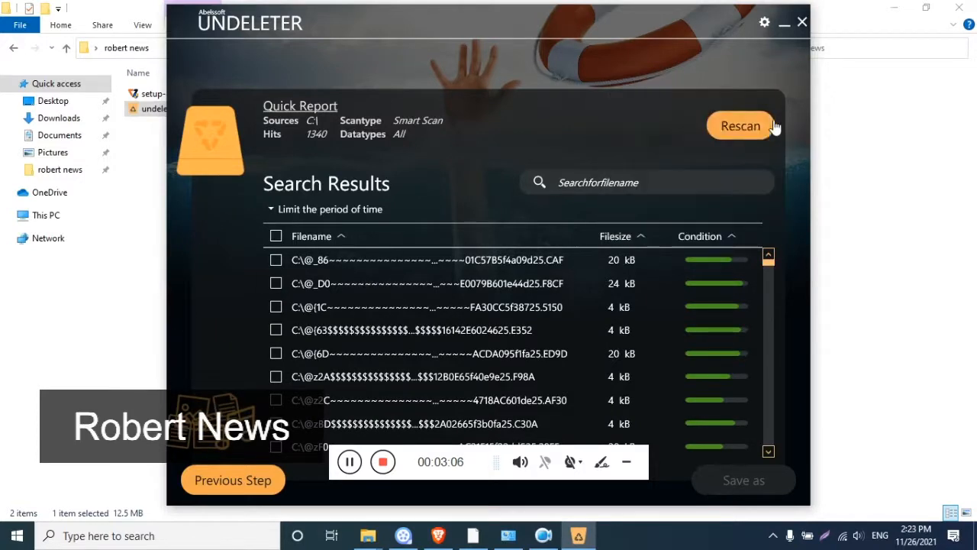
pyautogui.moveTo(268, 285)
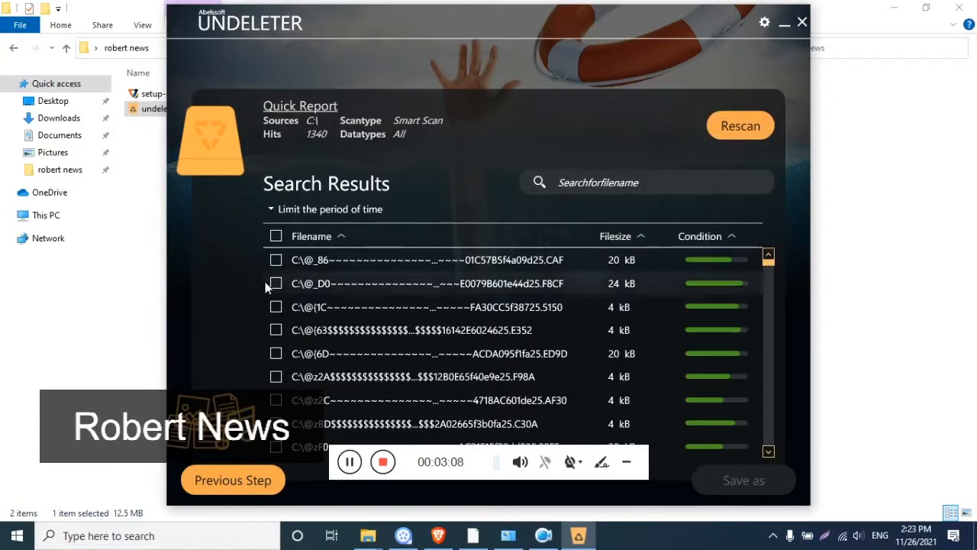
pyautogui.click(276, 284)
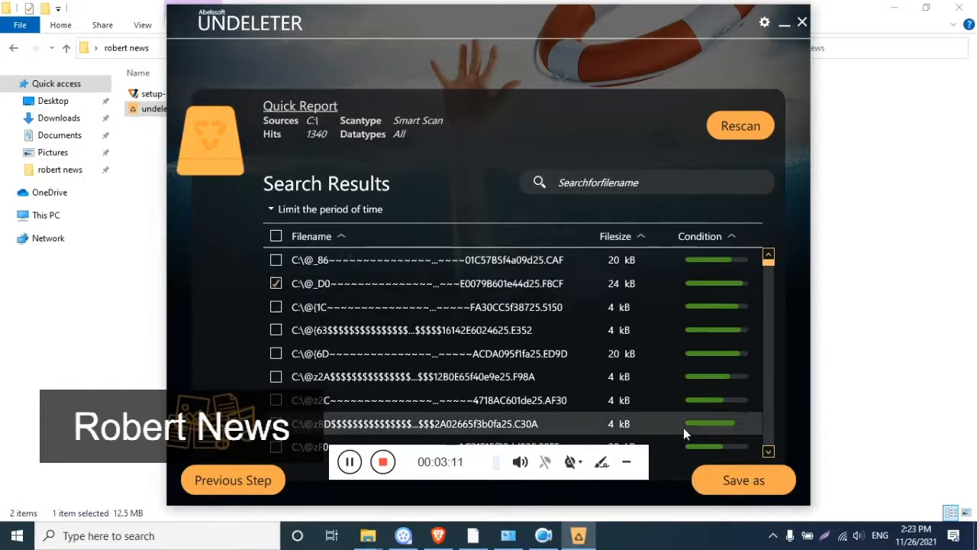
# Save the marked 24 kB file into a new folder created in Documents
pyautogui.click(743, 479)
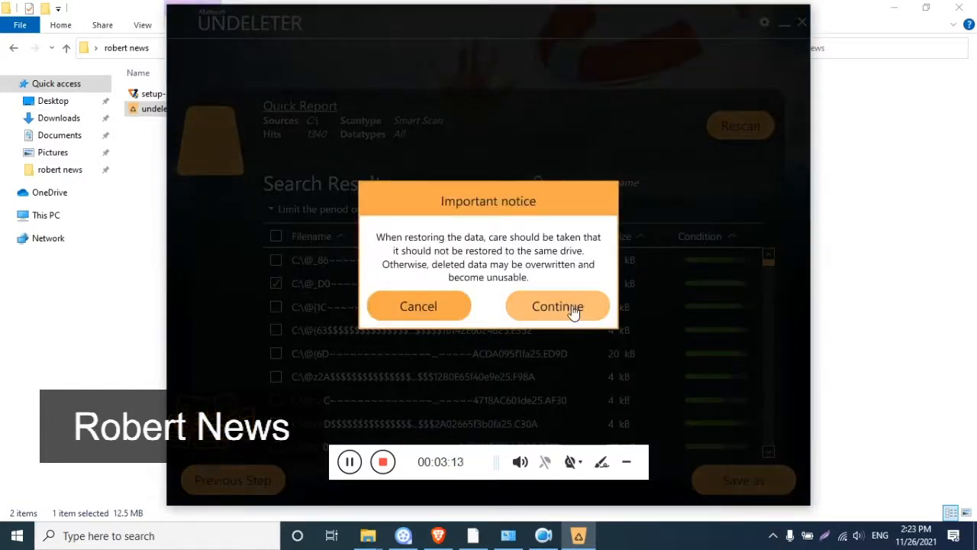
pyautogui.click(557, 306)
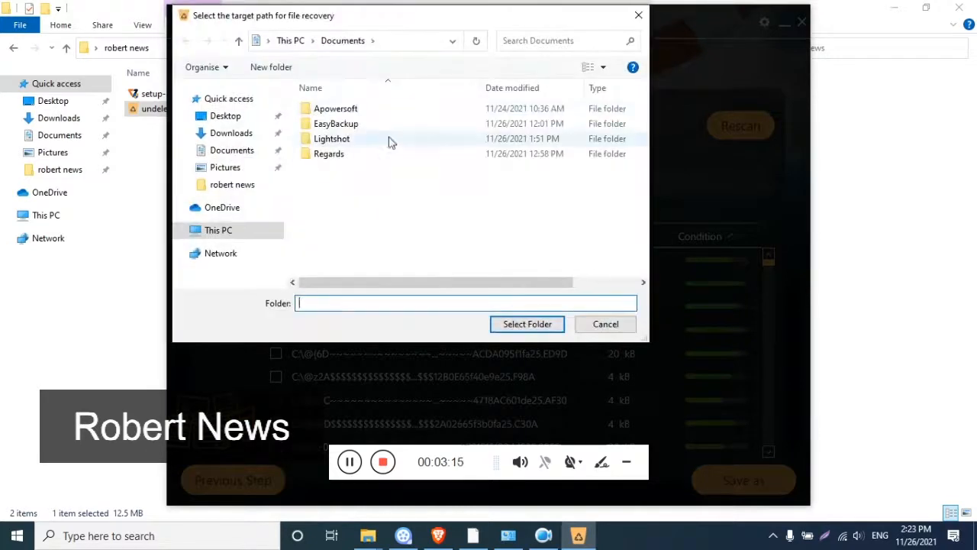
pyautogui.click(270, 66)
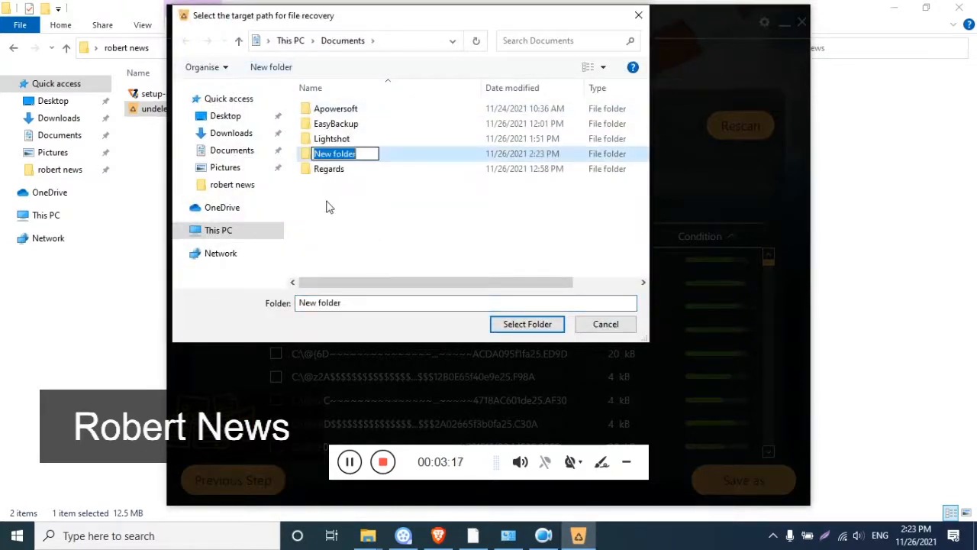
pyautogui.doubleClick(334, 154)
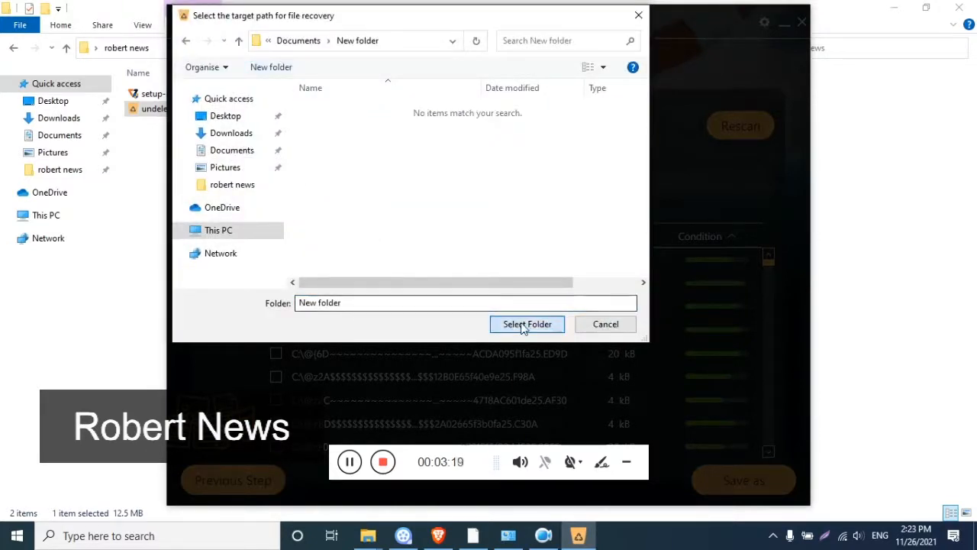
pyautogui.click(527, 324)
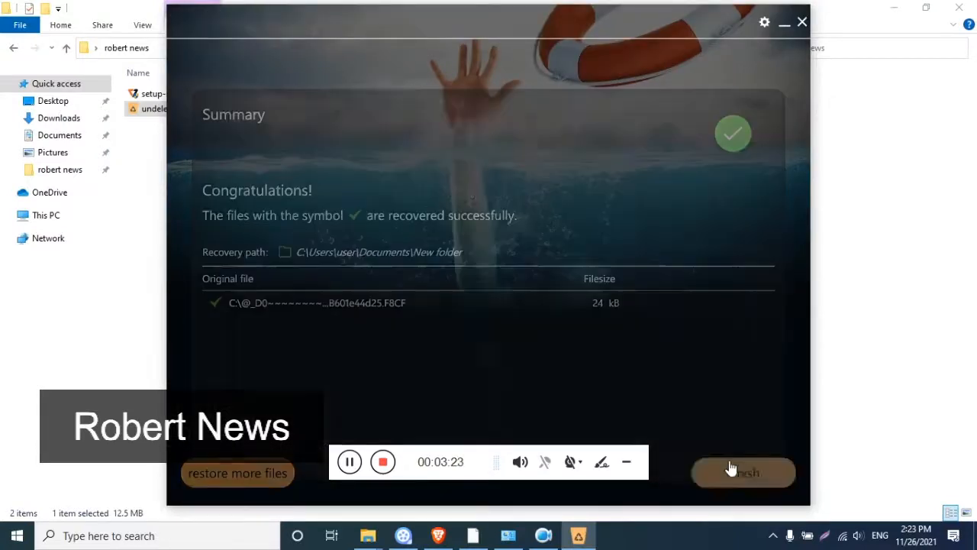
# Close the summary, select drive C:\, then return to the drive selection screen
pyautogui.click(742, 472)
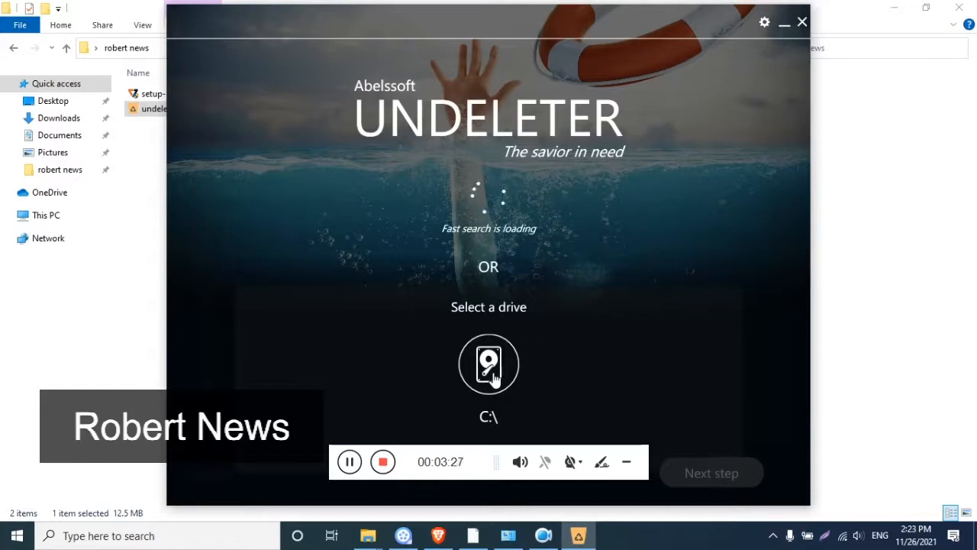
pyautogui.click(488, 364)
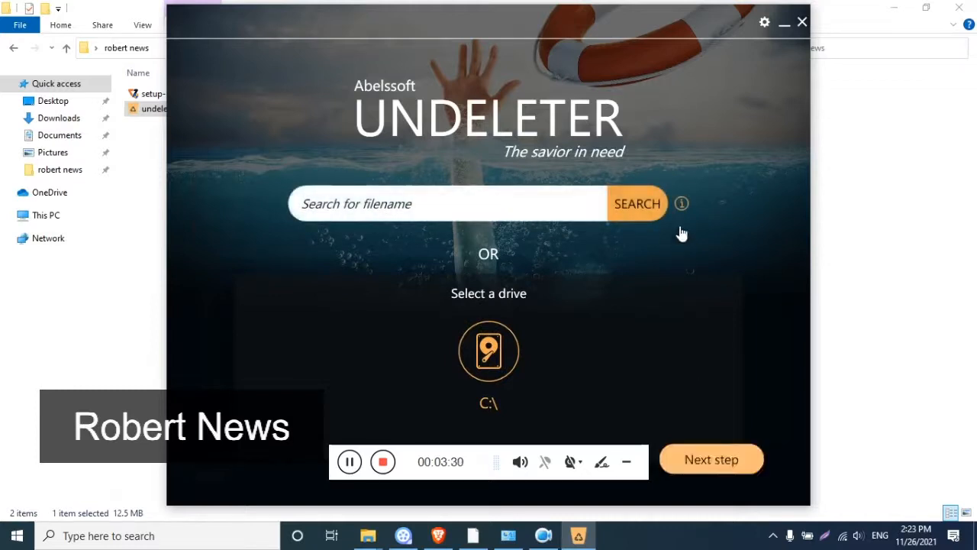
pyautogui.click(711, 459)
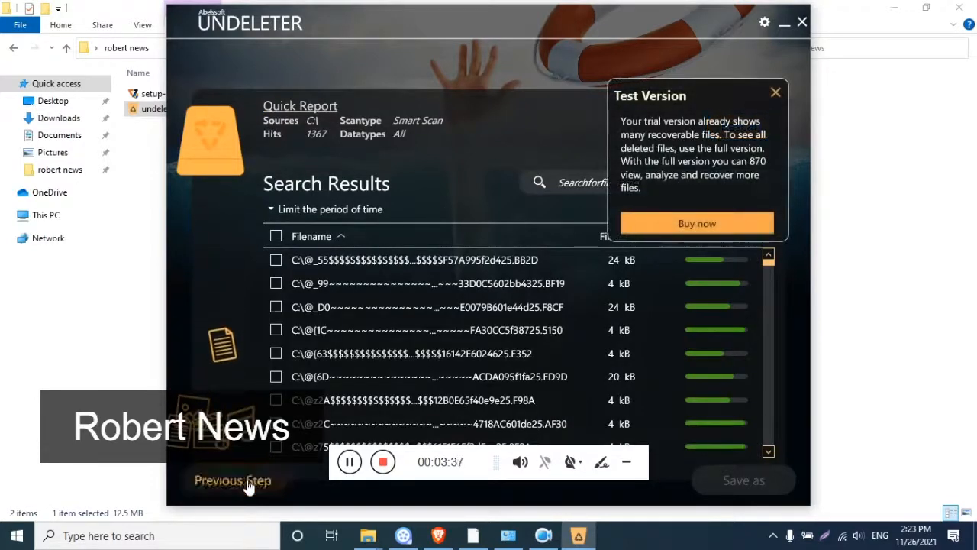
pyautogui.click(233, 480)
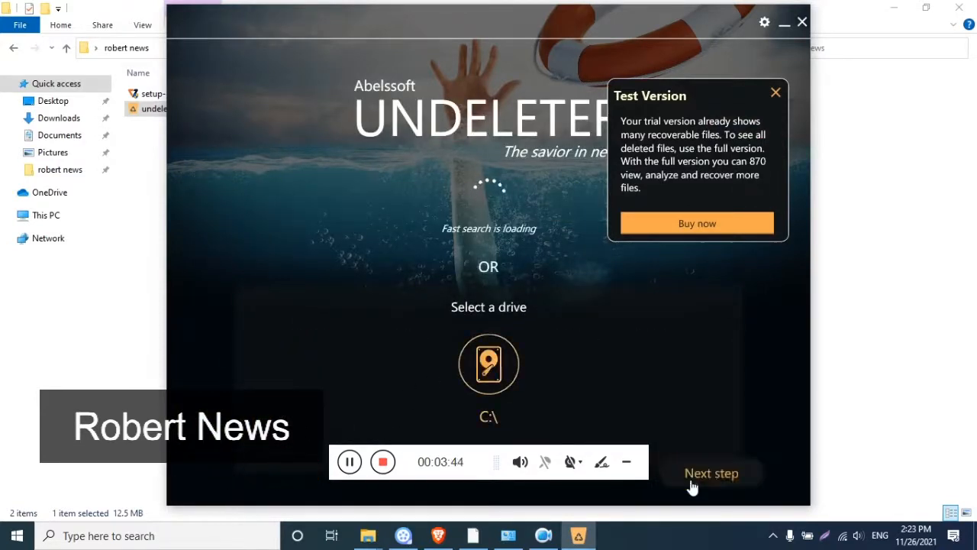
# Start a deep scan of C:\ for all document types
pyautogui.click(711, 473)
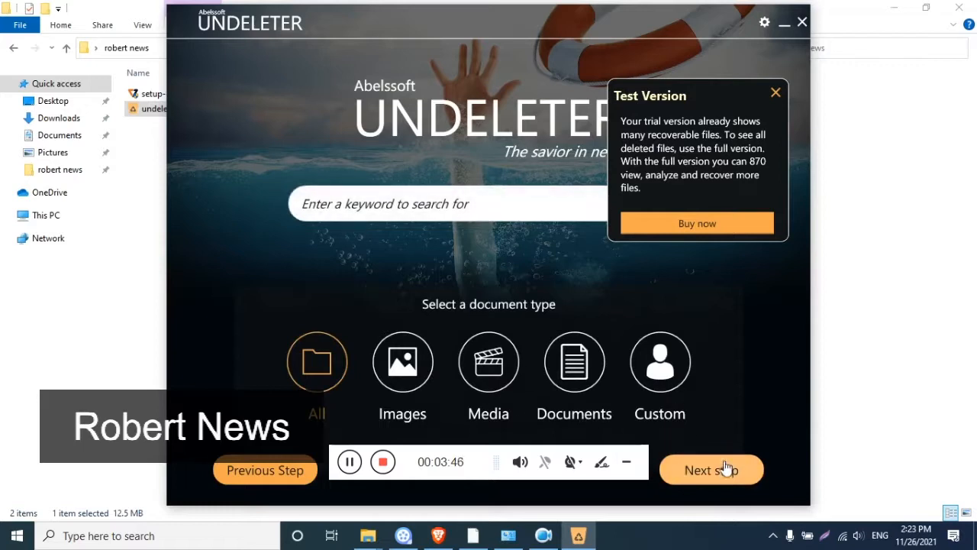
pyautogui.click(711, 469)
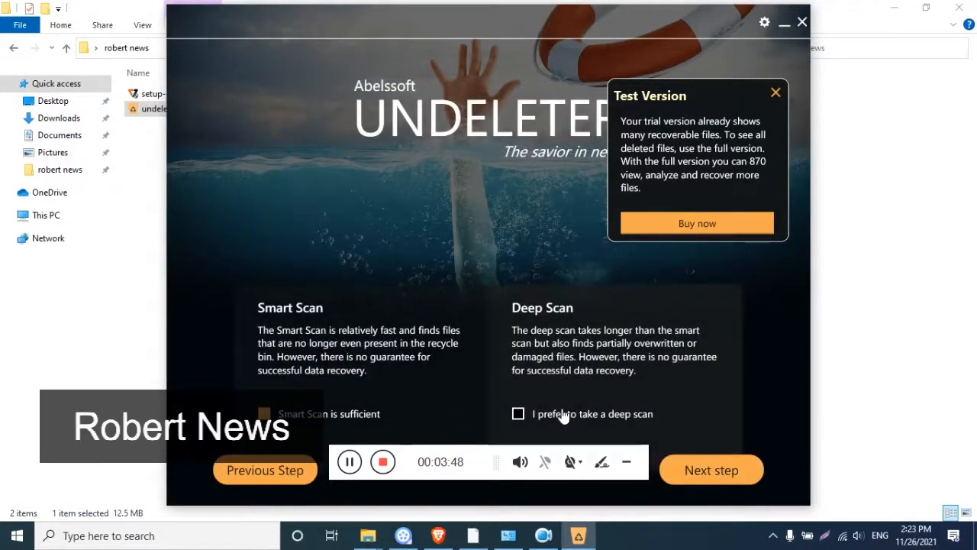
pyautogui.click(518, 413)
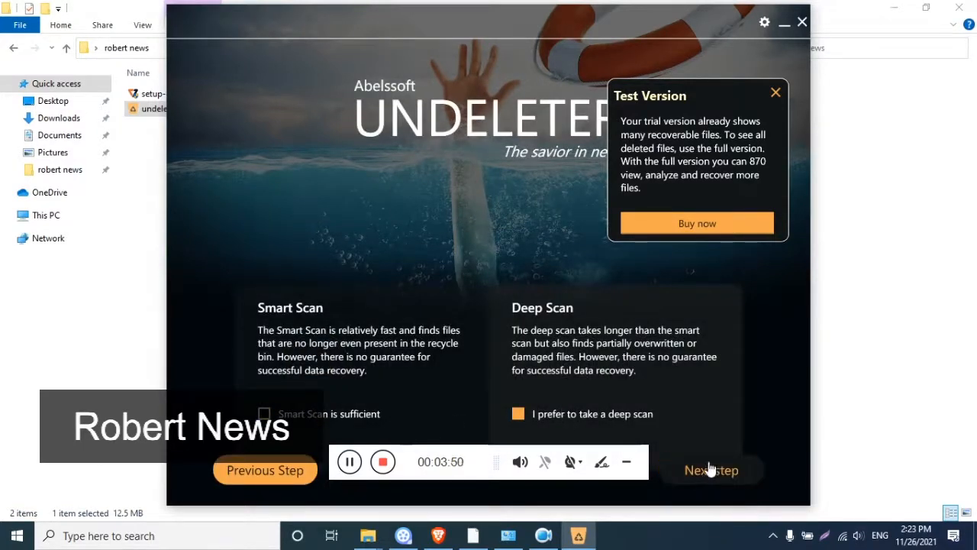
pyautogui.click(711, 469)
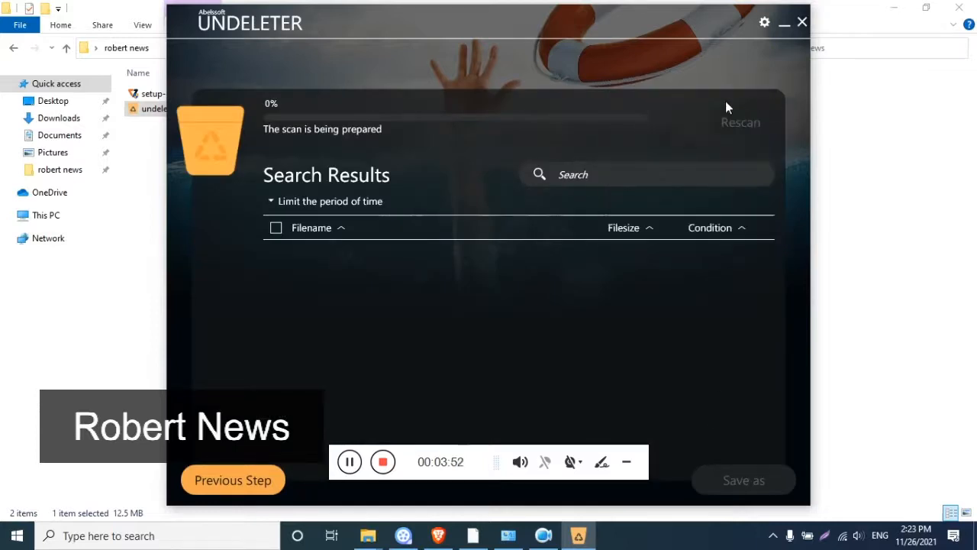
pyautogui.moveTo(386, 135)
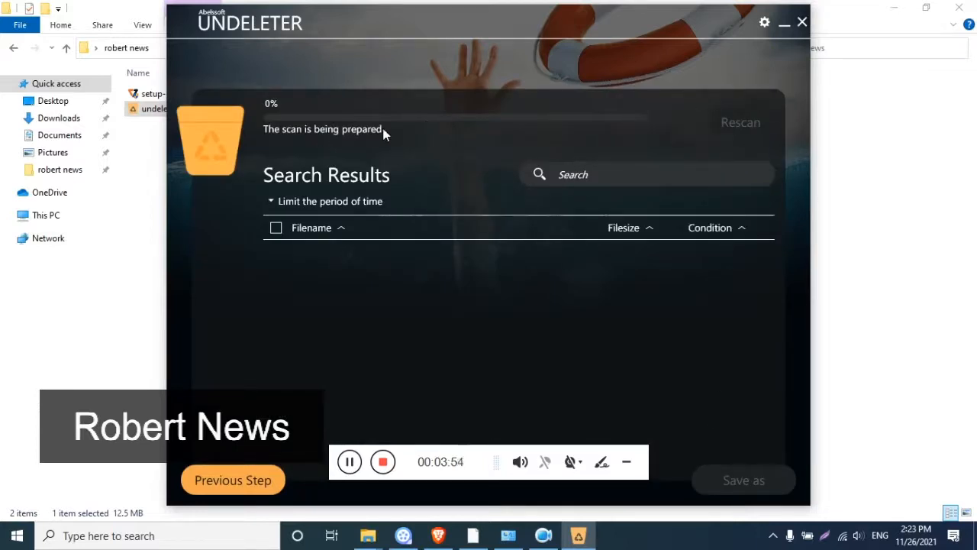
pyautogui.moveTo(430, 140)
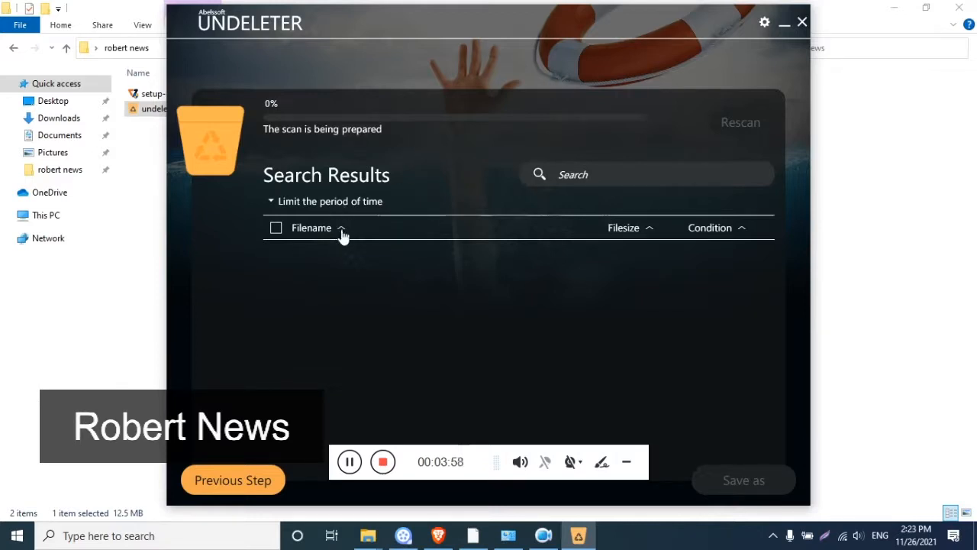
pyautogui.moveTo(353, 264)
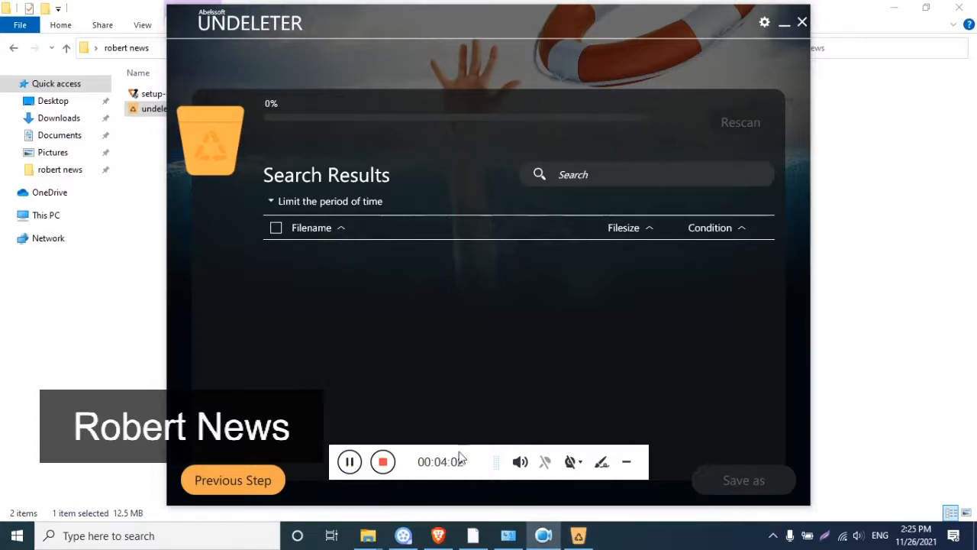
pyautogui.moveTo(558, 357)
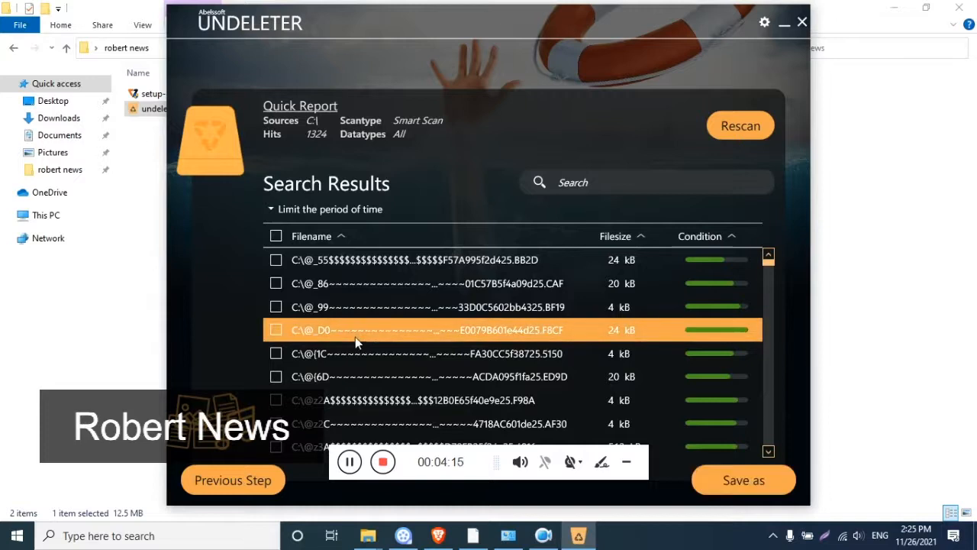
# Restore the checked file into Documents\New folder despite the same-drive warning
pyautogui.click(743, 480)
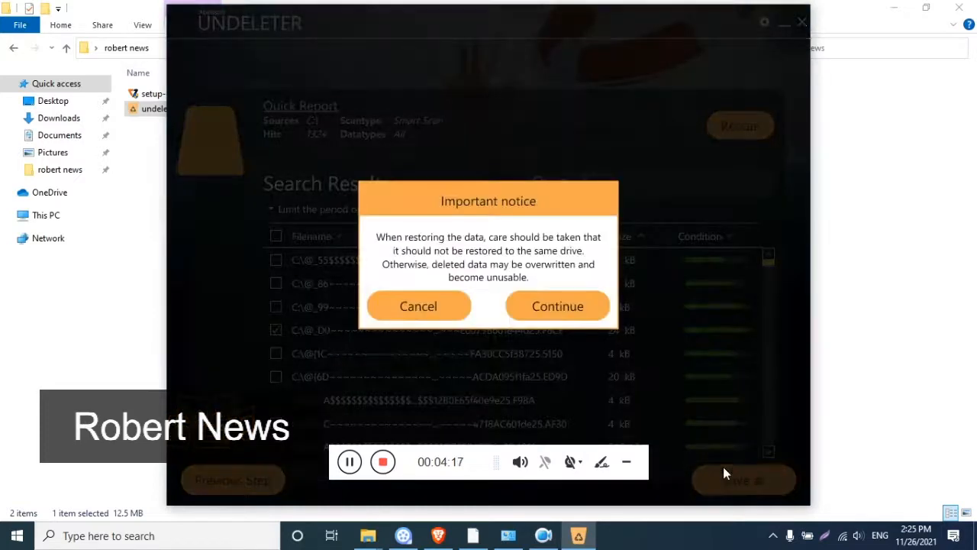
pyautogui.click(557, 305)
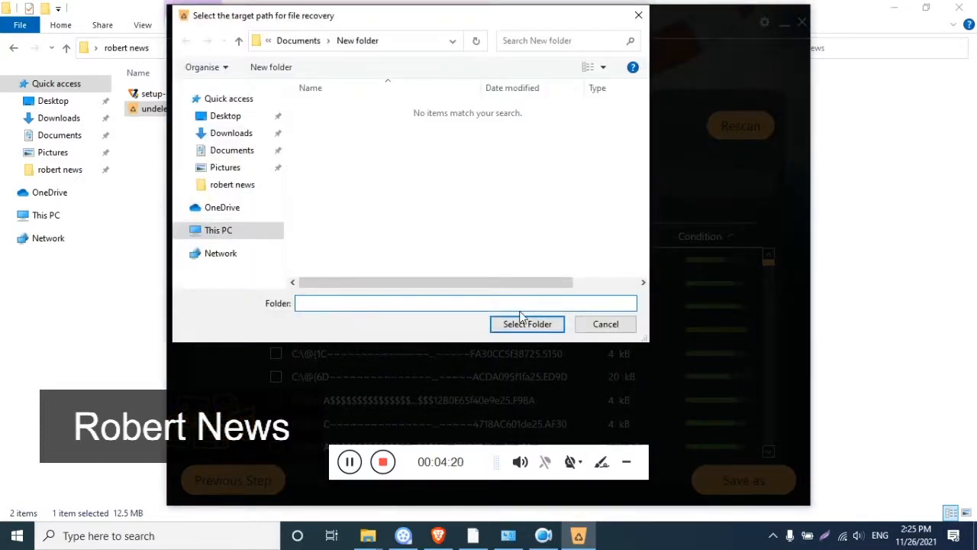
pyautogui.click(527, 324)
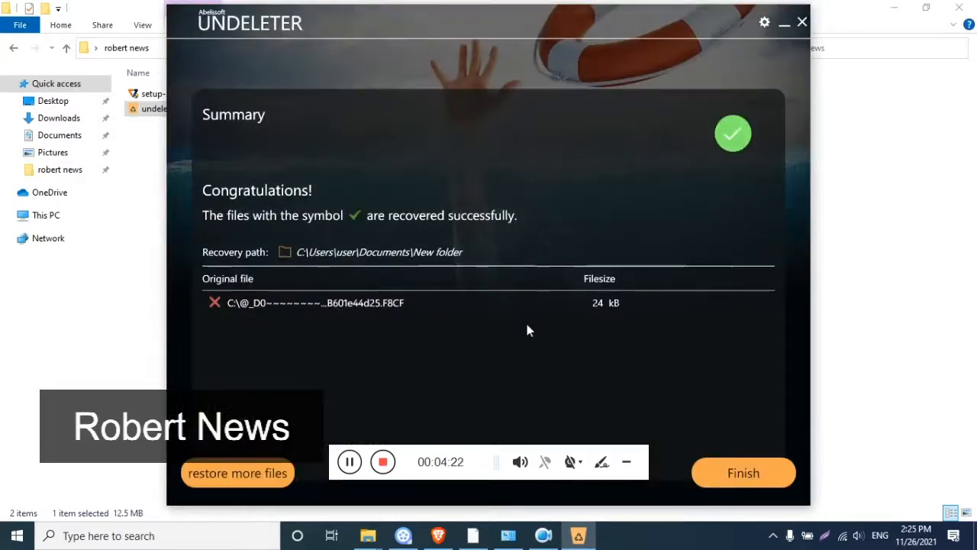
# Recover RoundButton.qml into Documents\New folder, close the summary, and open settings
pyautogui.click(238, 472)
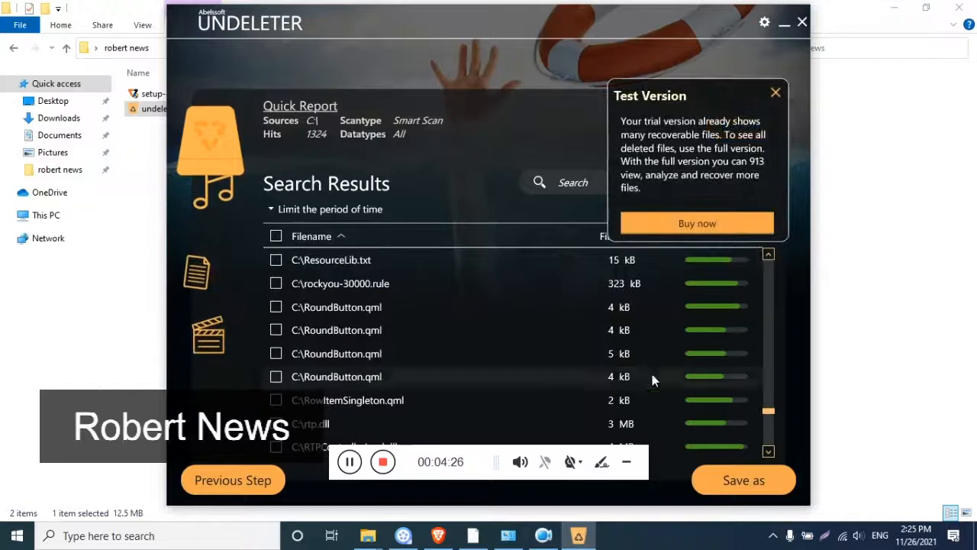
pyautogui.click(336, 330)
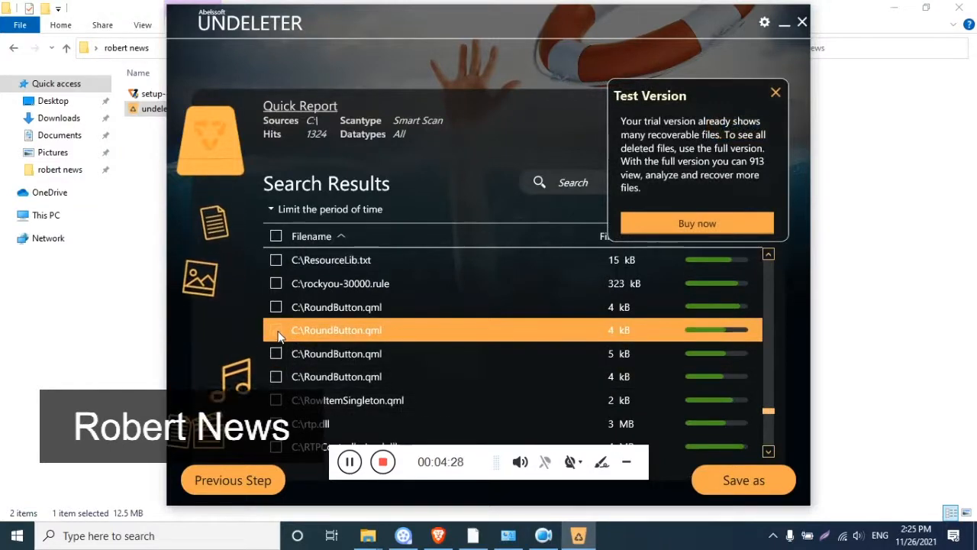
pyautogui.click(275, 329)
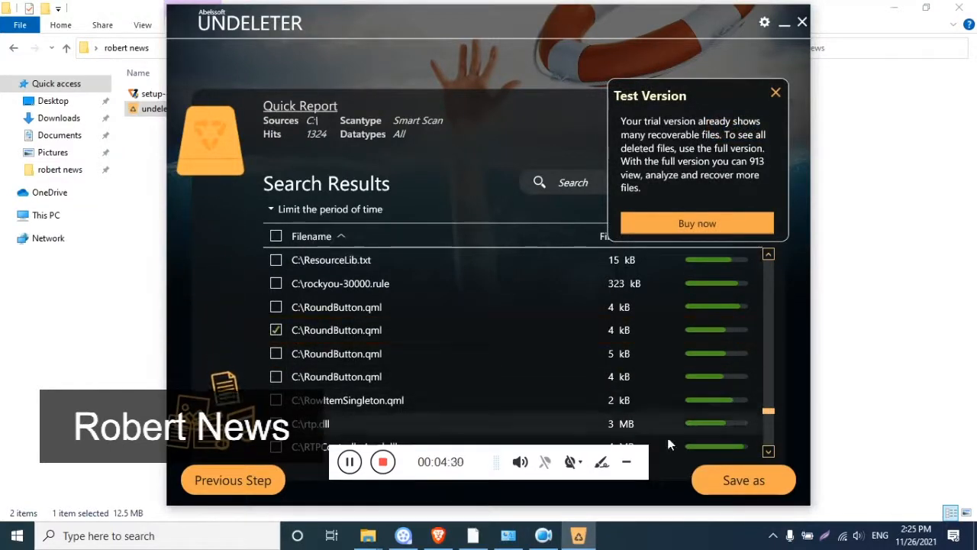
pyautogui.click(743, 479)
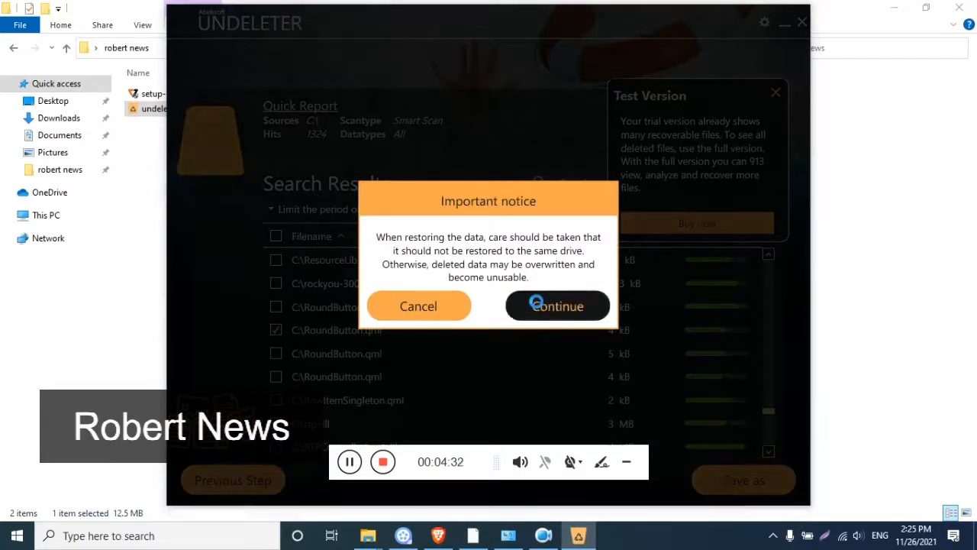
pyautogui.click(557, 306)
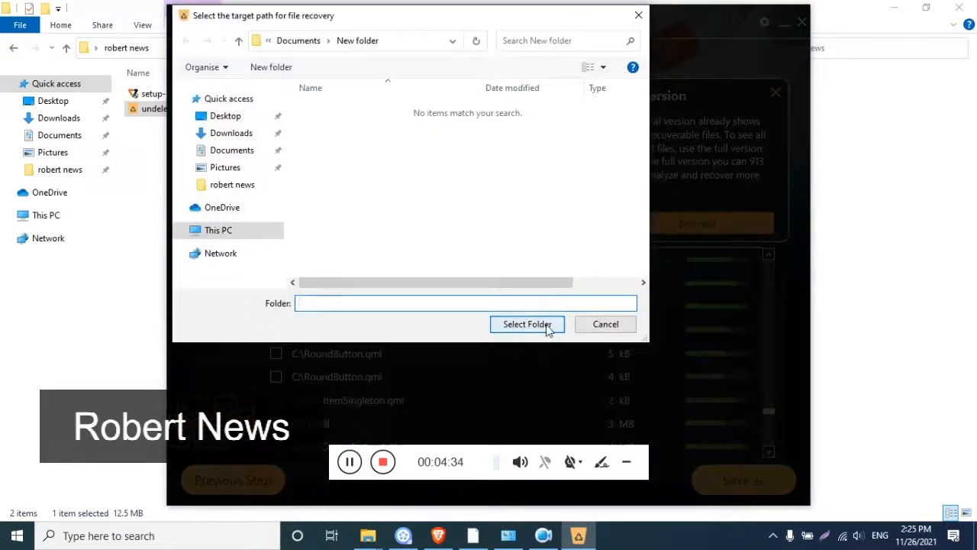
pyautogui.click(527, 323)
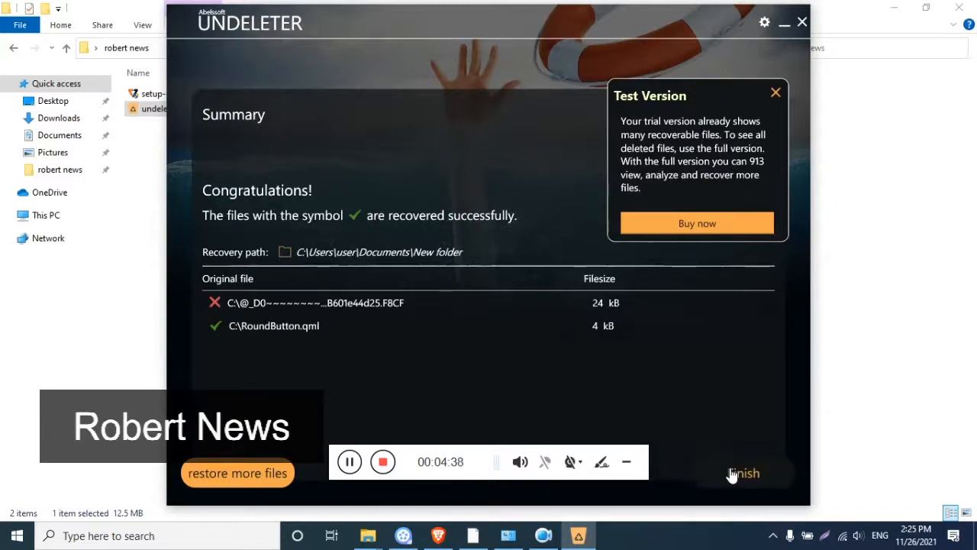
pyautogui.click(743, 473)
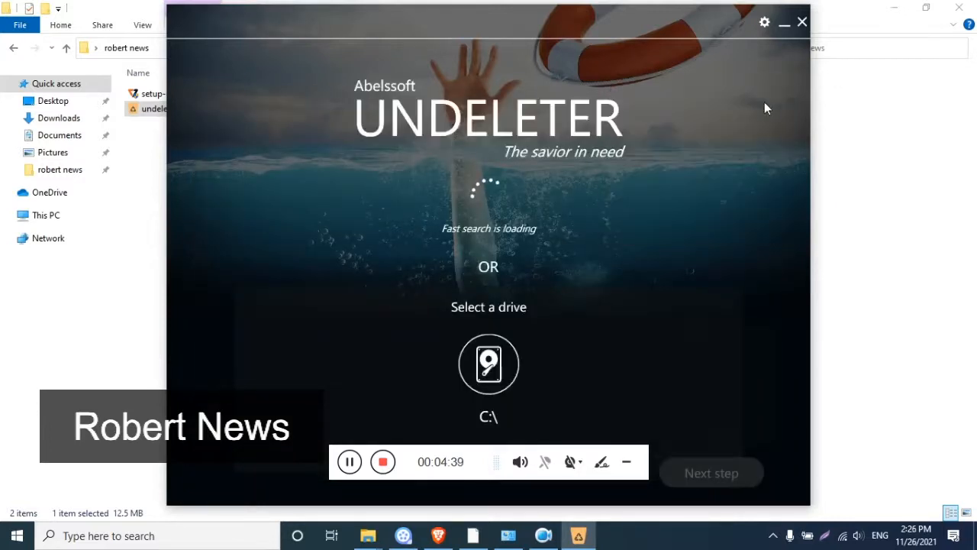
pyautogui.click(764, 21)
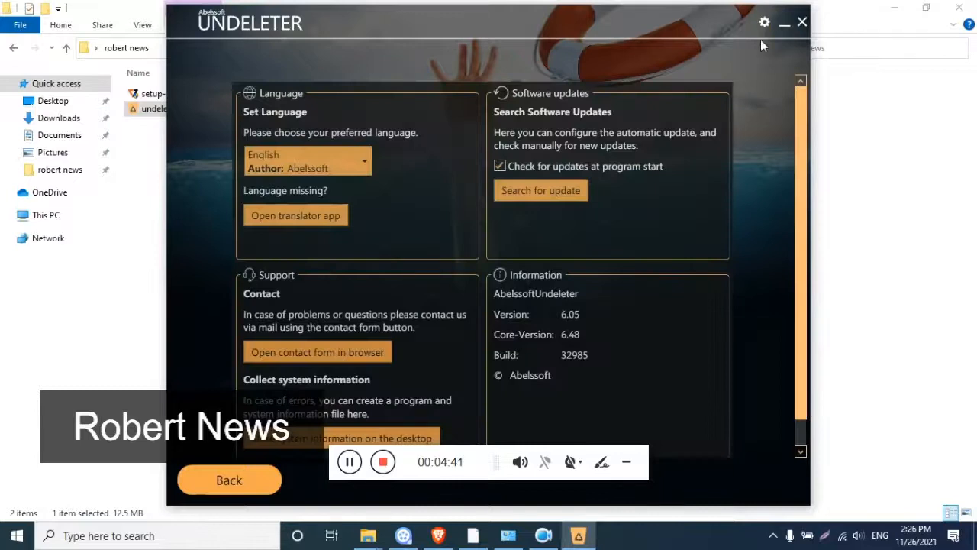